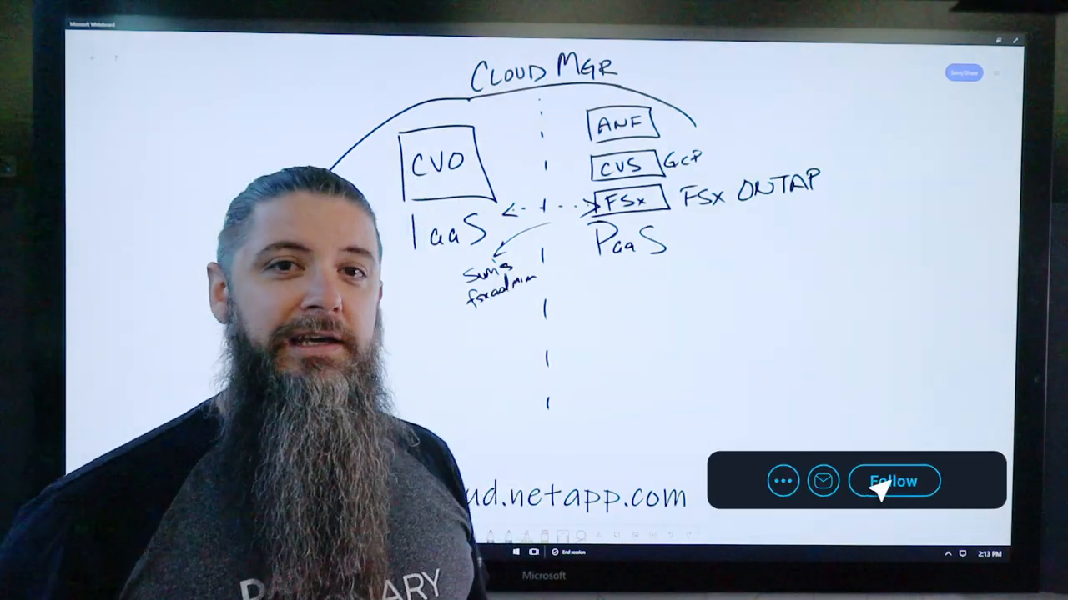
- Follow the shared whiteboard view of the Cloud Manager diagram
click(894, 481)
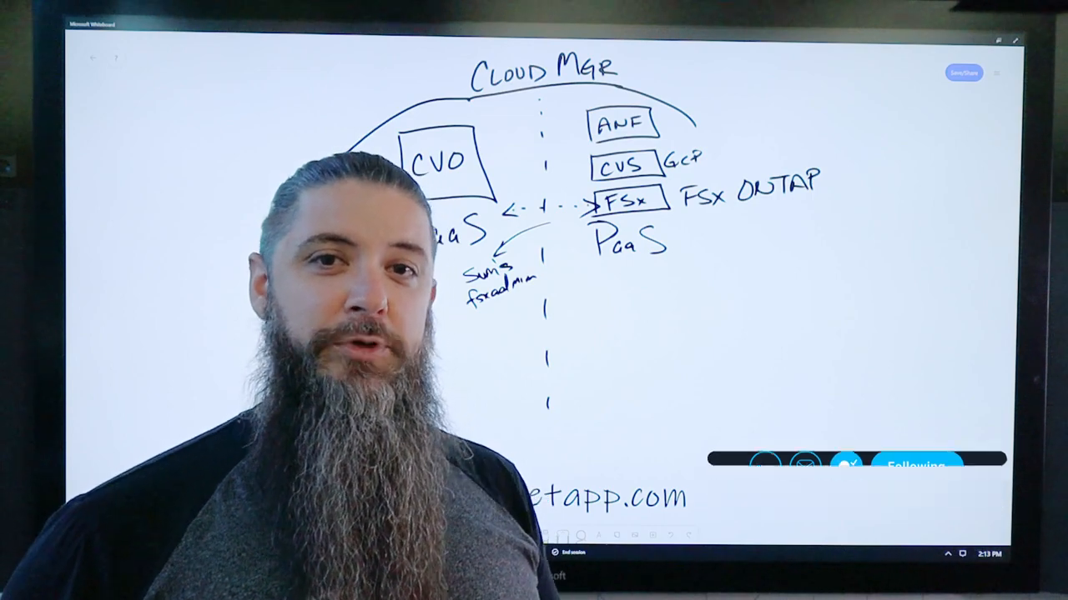